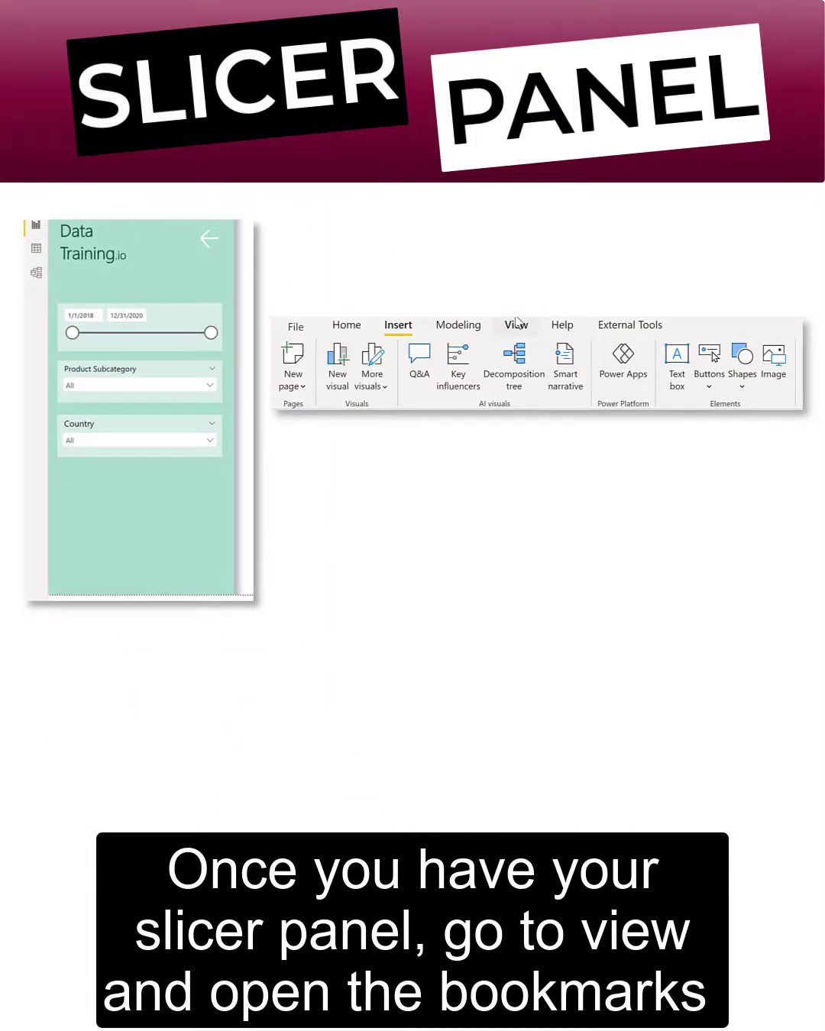
Step: Show the Bookmarks pane from the View ribbon's Show panes group
click(515, 325)
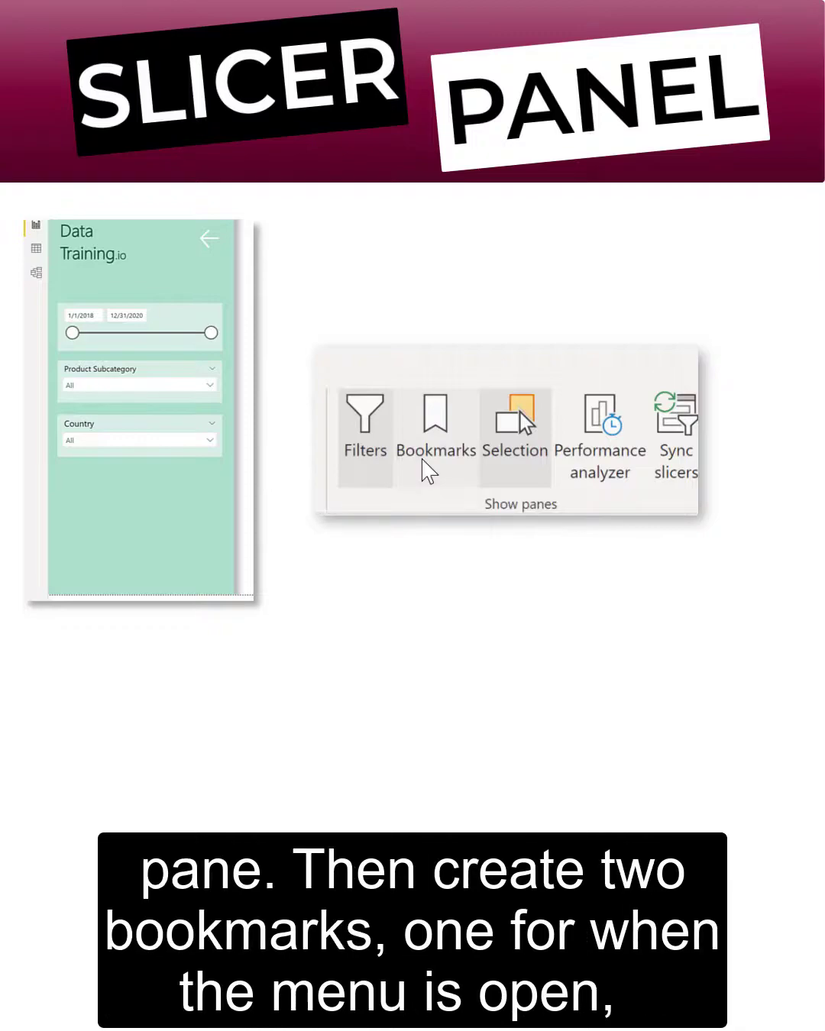
click(434, 428)
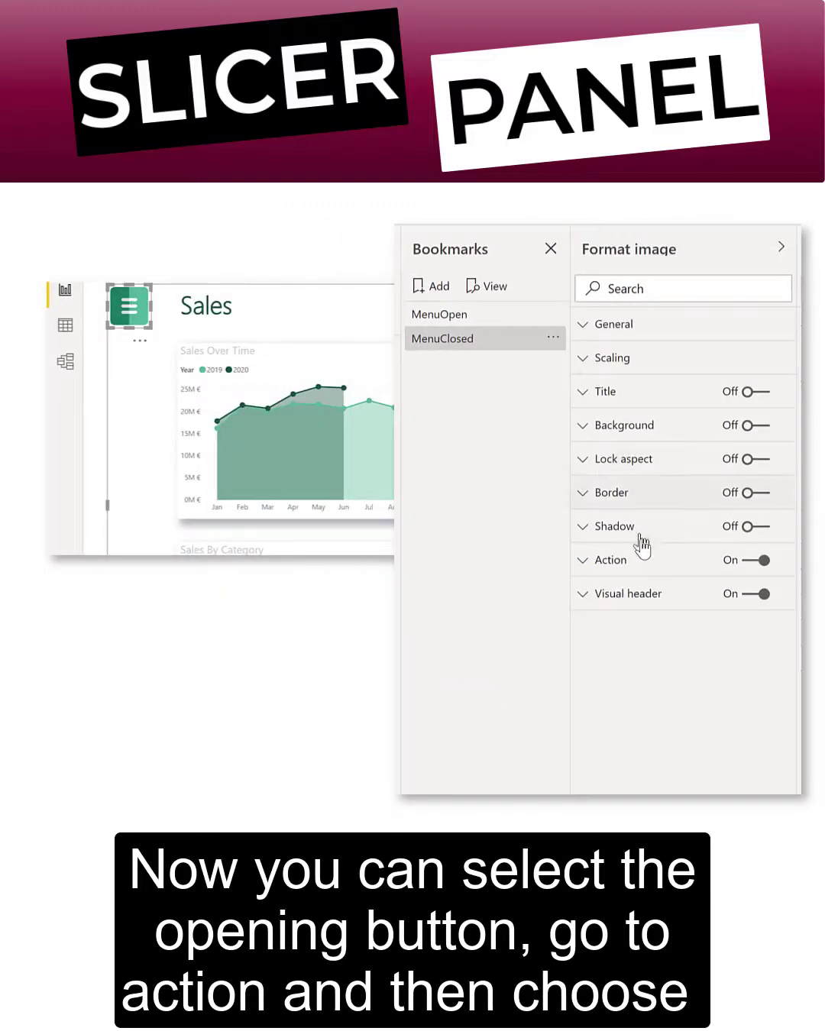
Step: Turn off Data on the MenuOpen bookmark, keeping Display and Current page
click(611, 559)
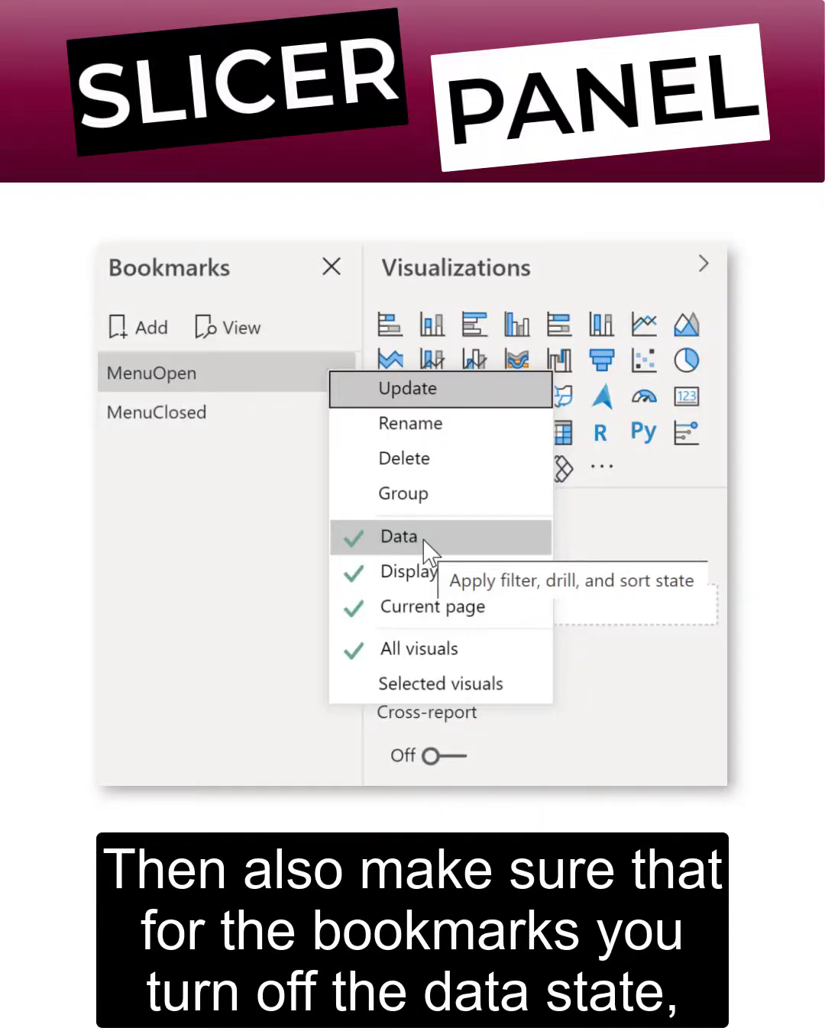
click(399, 536)
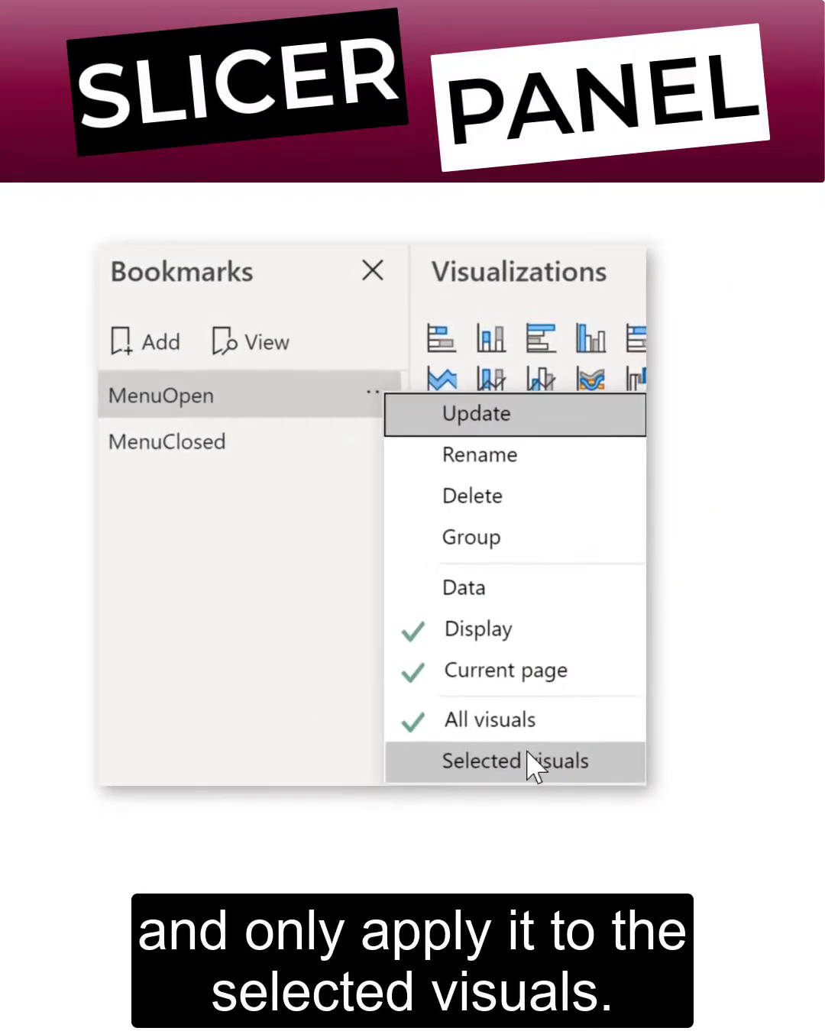